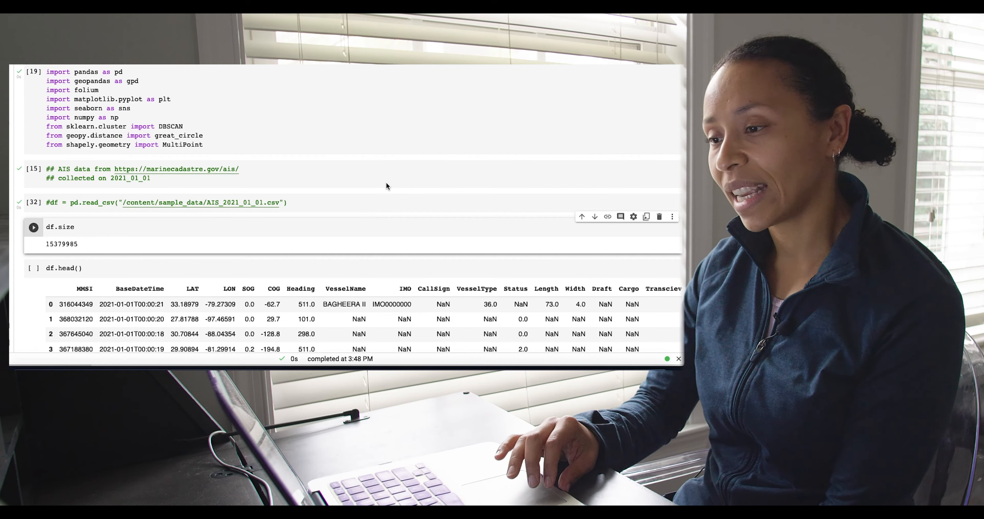
scroll("down", 3)
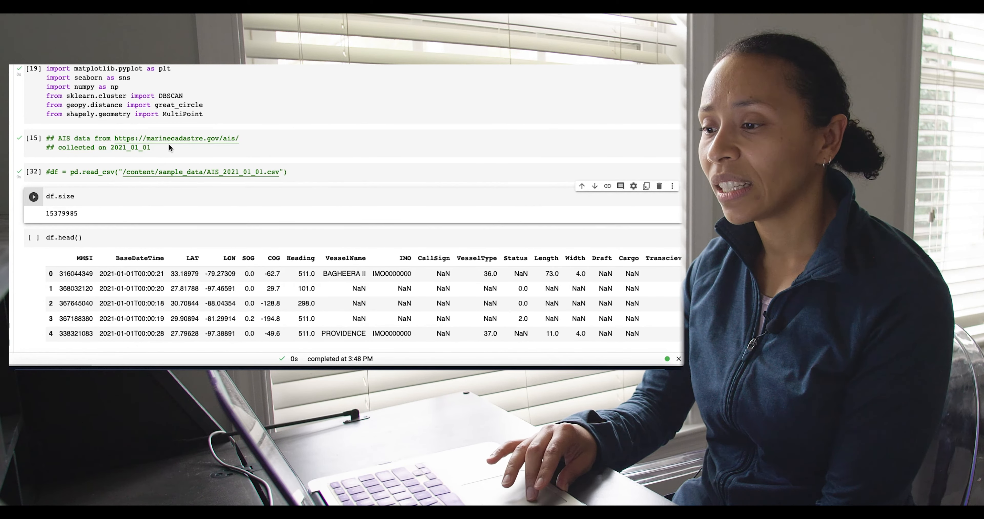
mouse_move(351, 150)
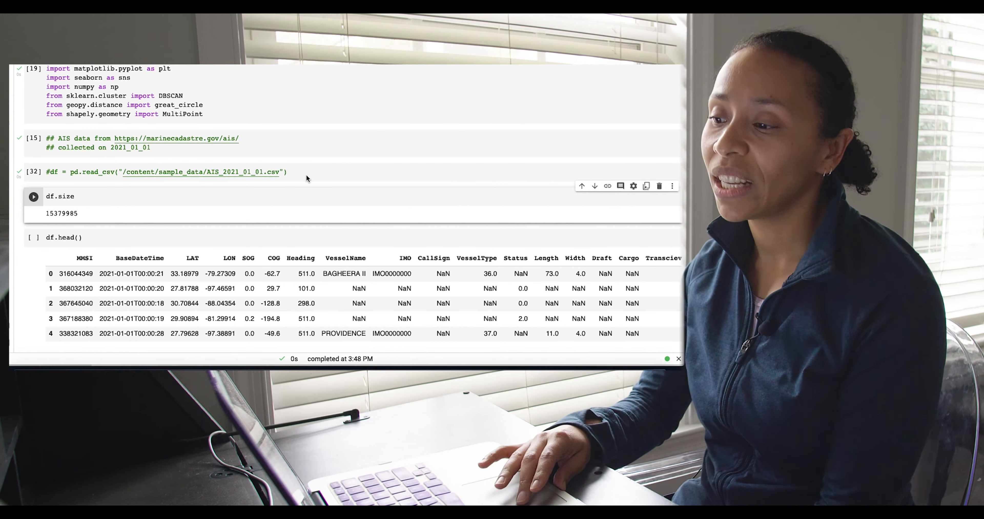
scroll("down", 3)
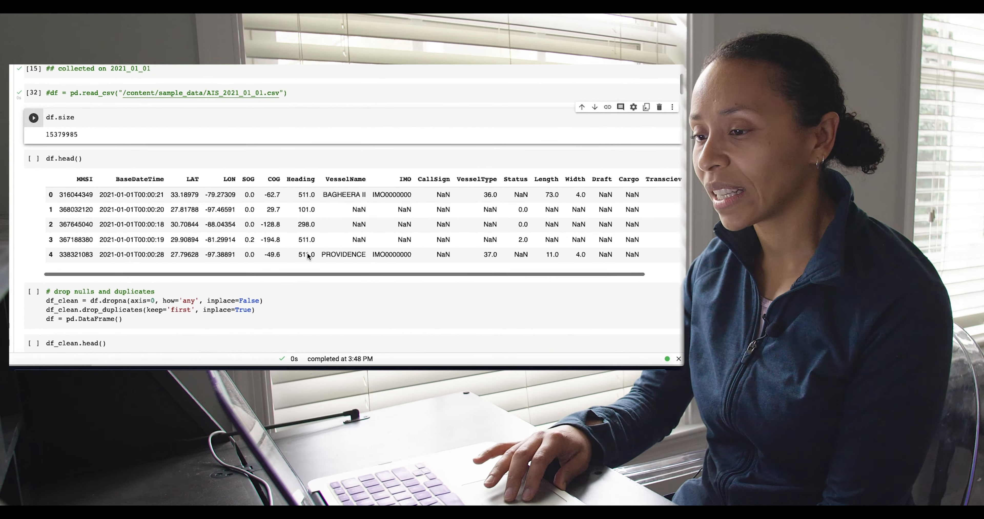
scroll("down", 3)
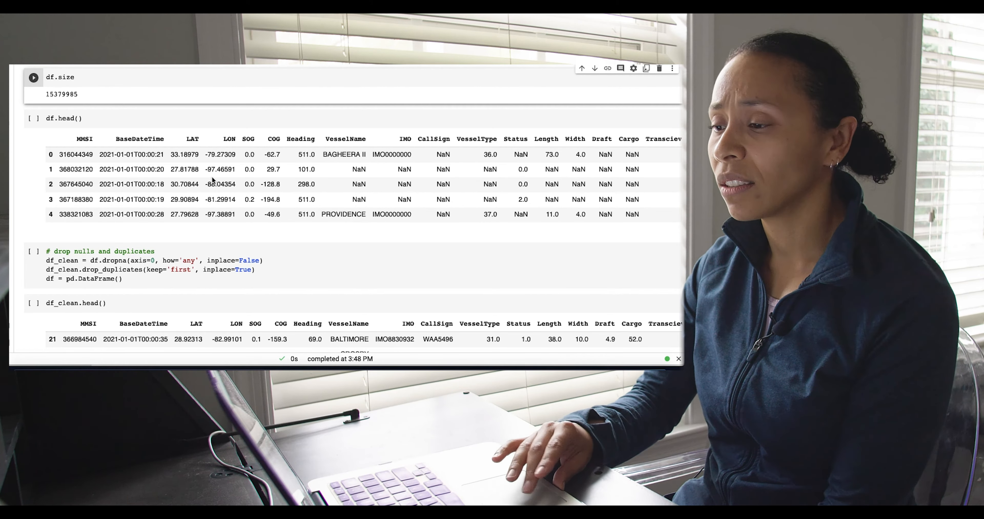
mouse_move(244, 149)
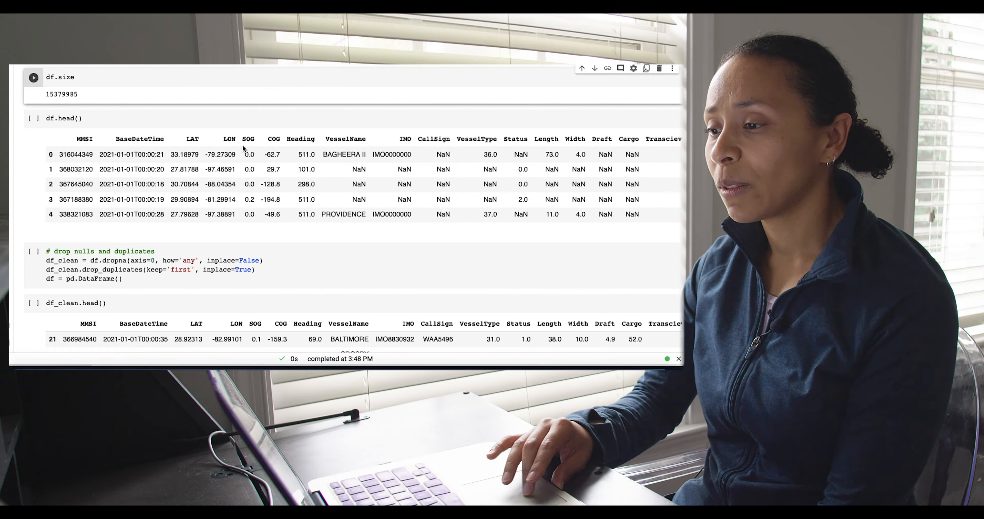
mouse_move(279, 204)
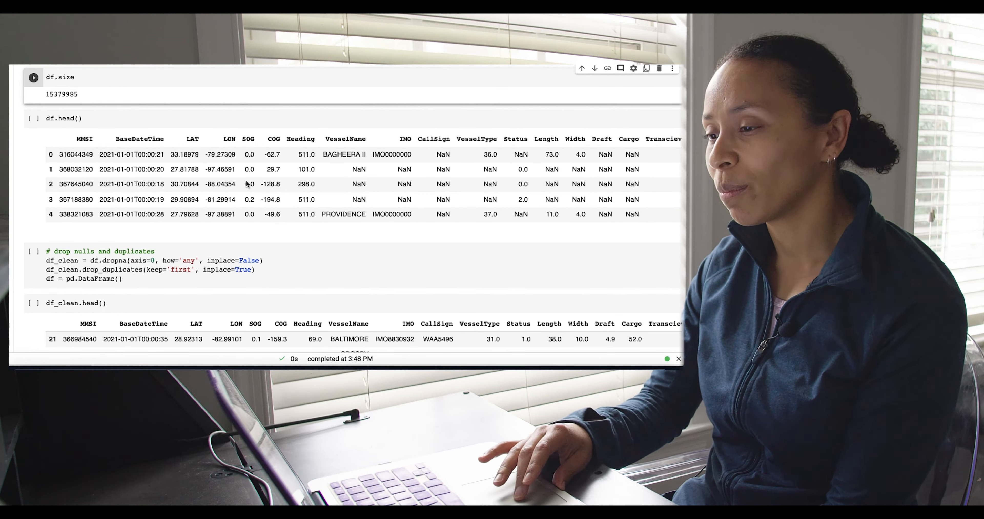
scroll("down", 3)
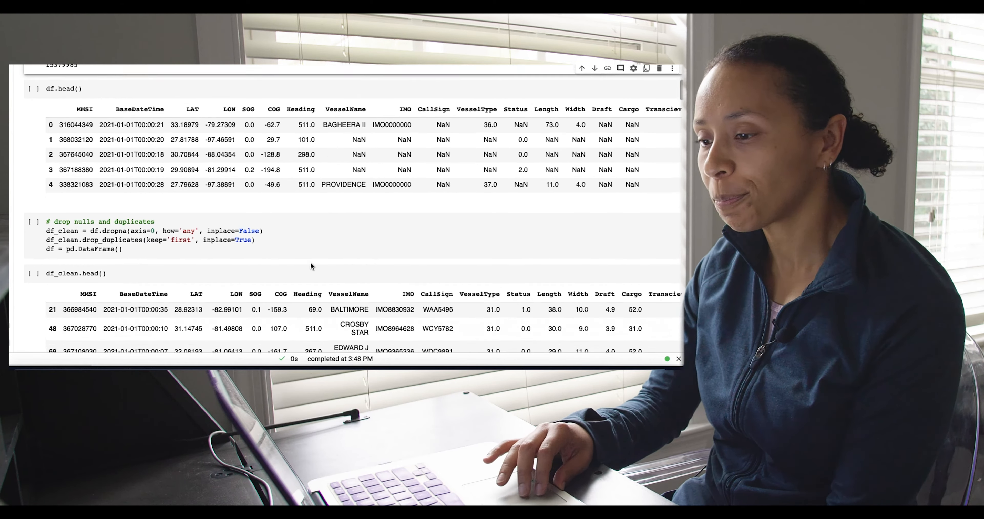
scroll("down", 3)
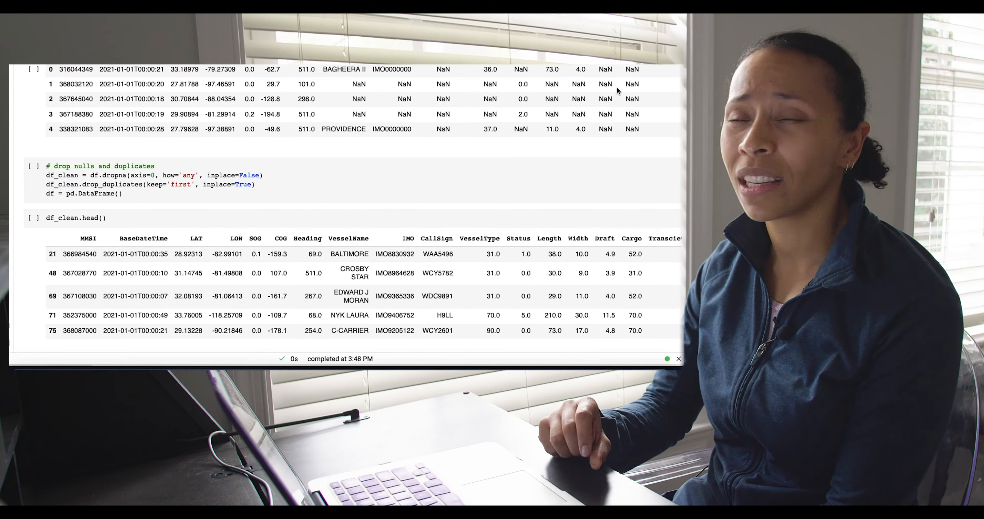
mouse_move(450, 123)
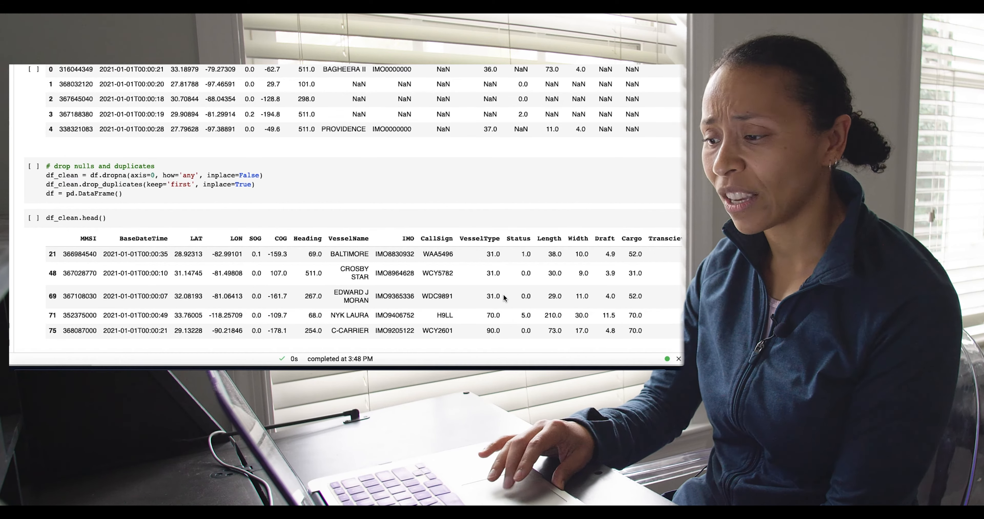
scroll("down", 3)
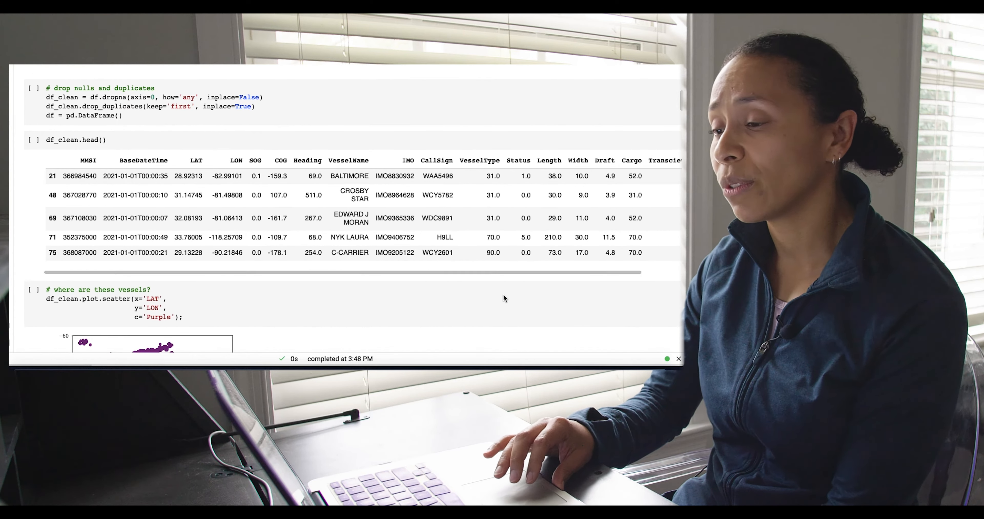
scroll("down", 3)
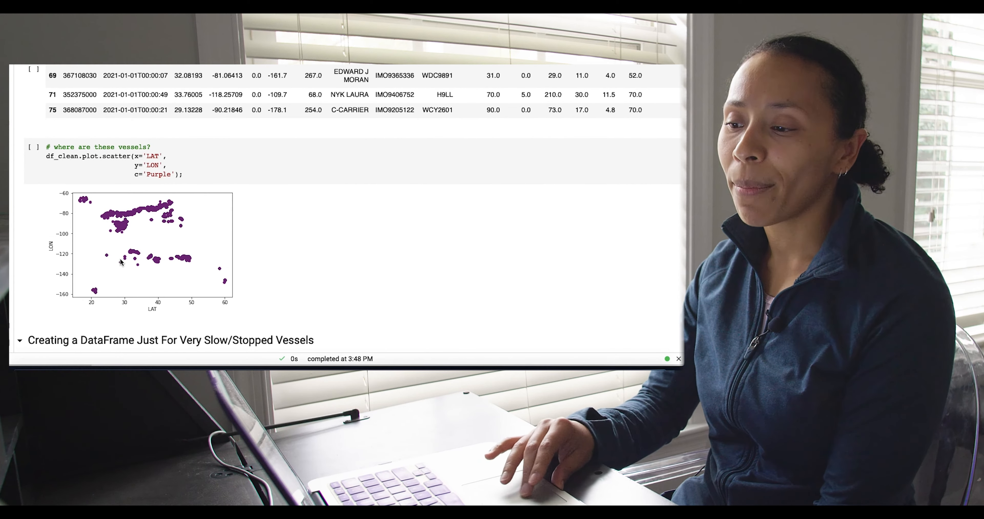
mouse_move(173, 302)
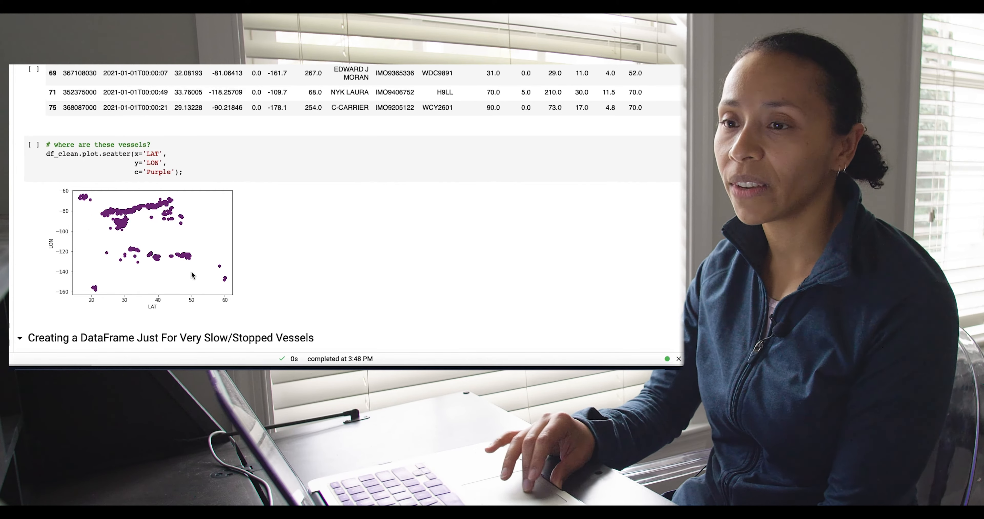
scroll("down", 3)
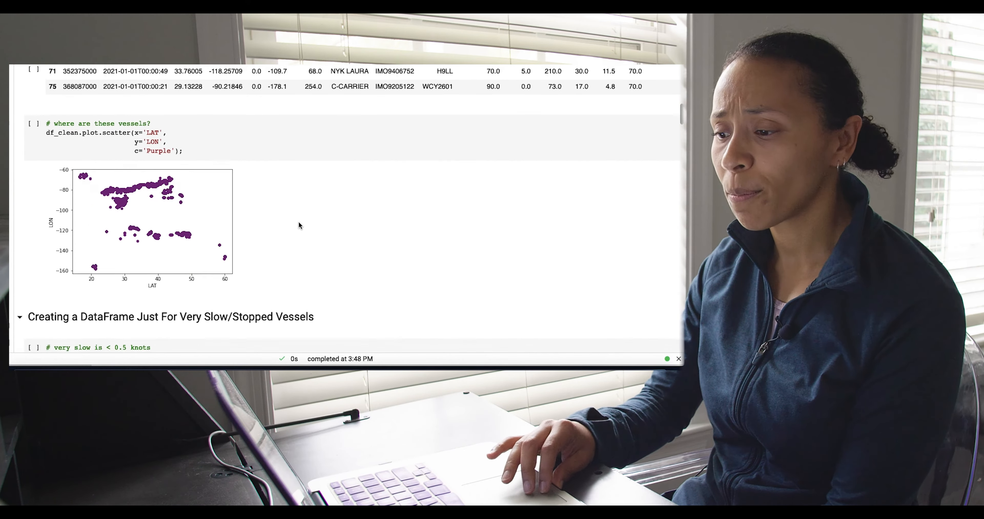
scroll("down", 3)
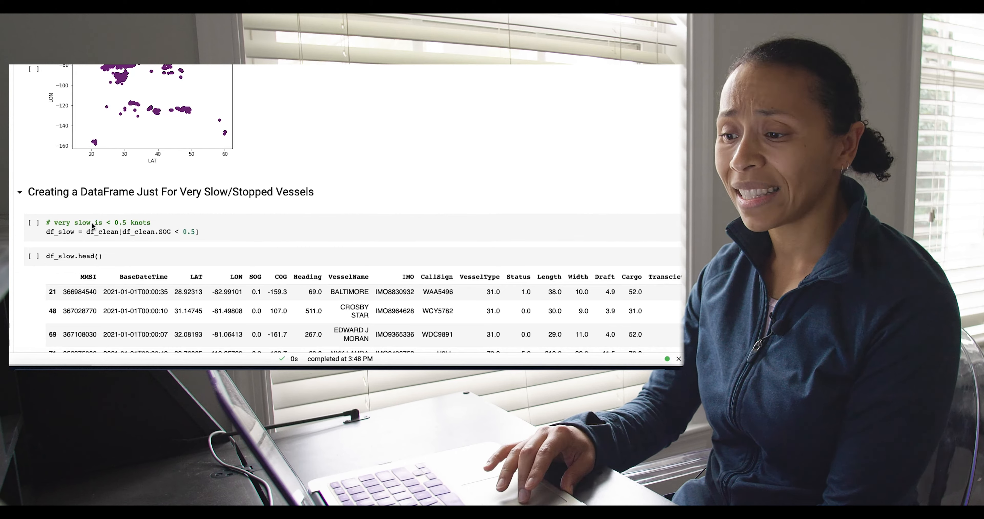
scroll("down", 3)
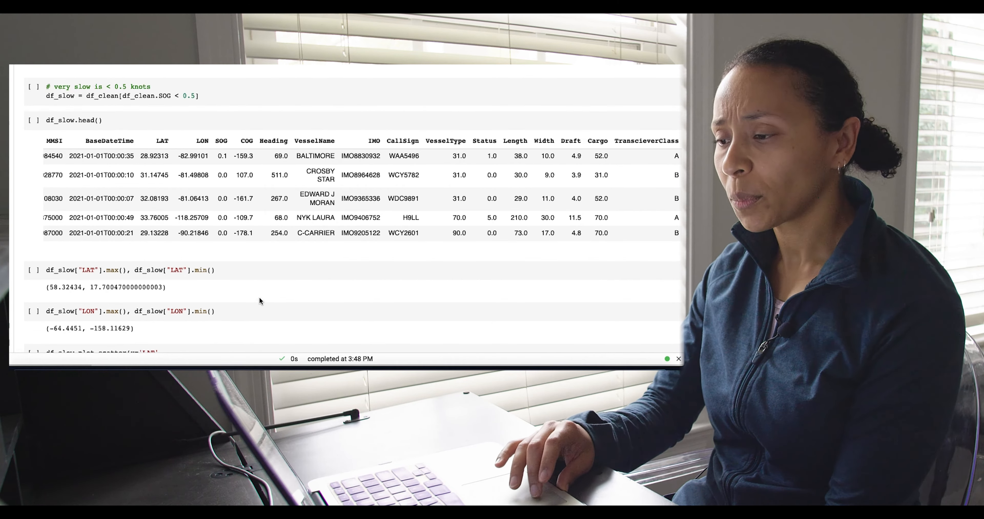
scroll("down", 3)
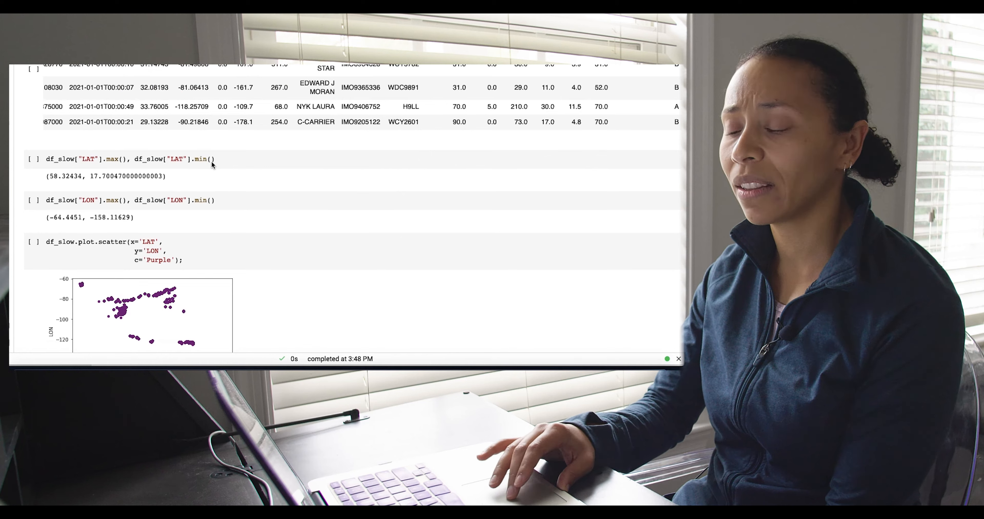
mouse_move(182, 203)
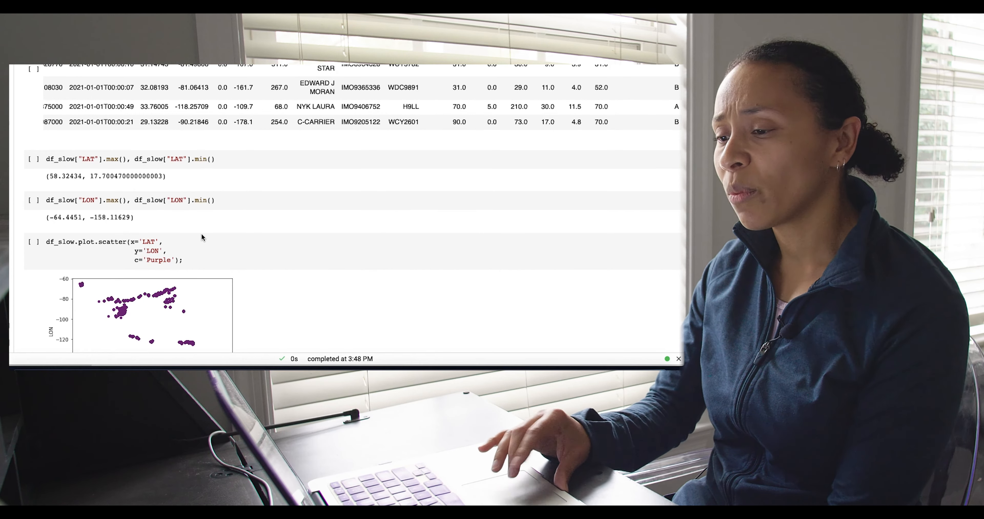
scroll("down", 3)
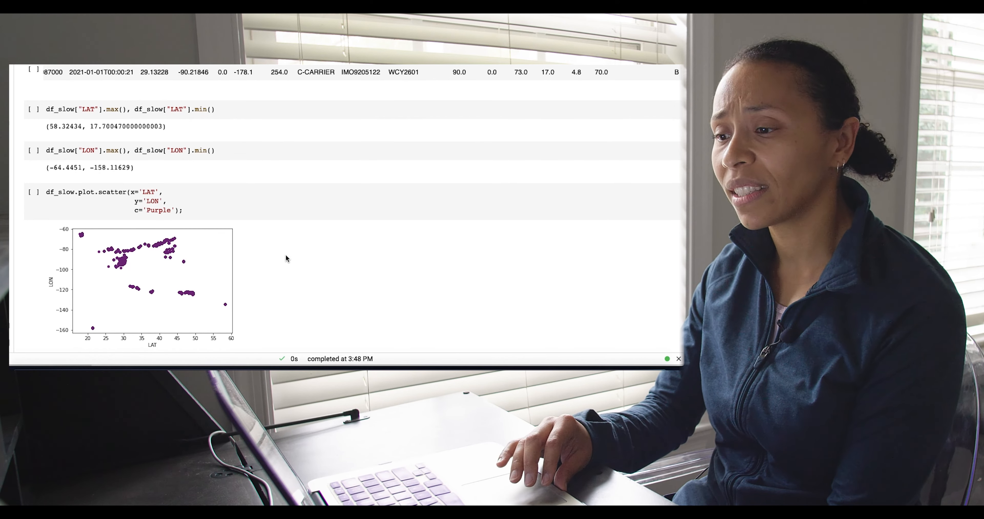
scroll("down", 3)
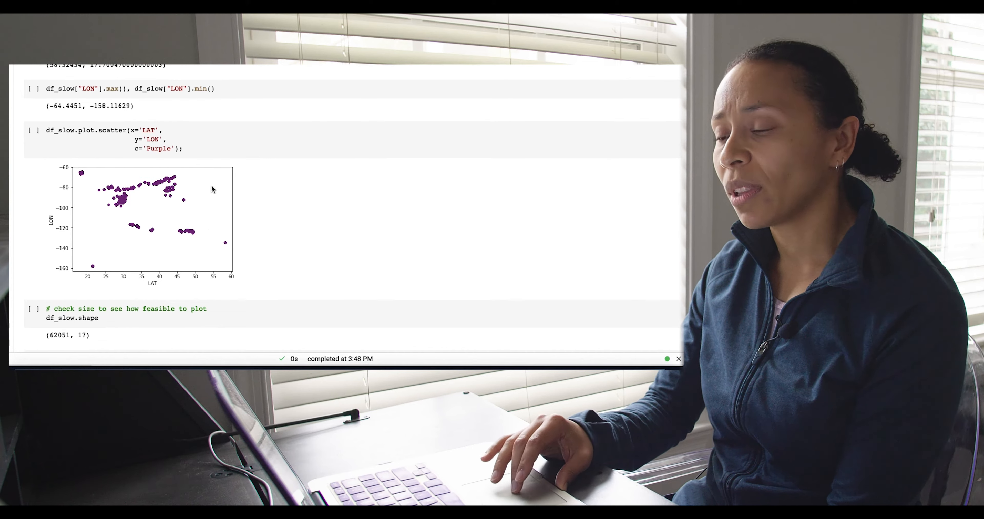
mouse_move(297, 226)
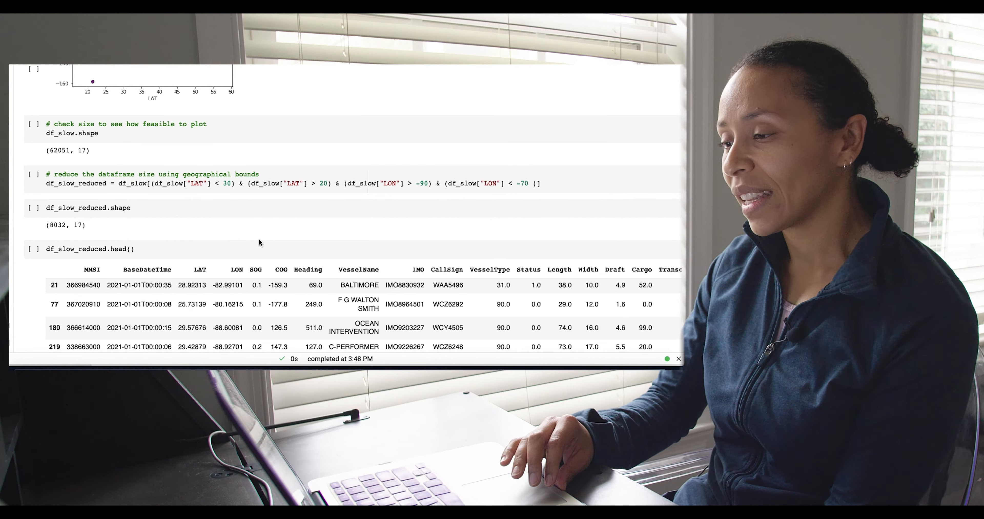
scroll("down", 3)
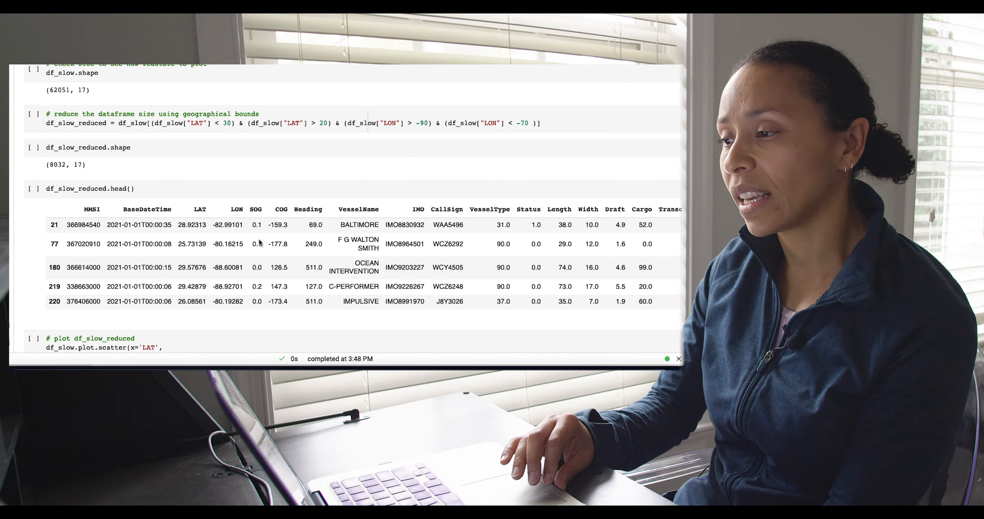
mouse_move(56, 119)
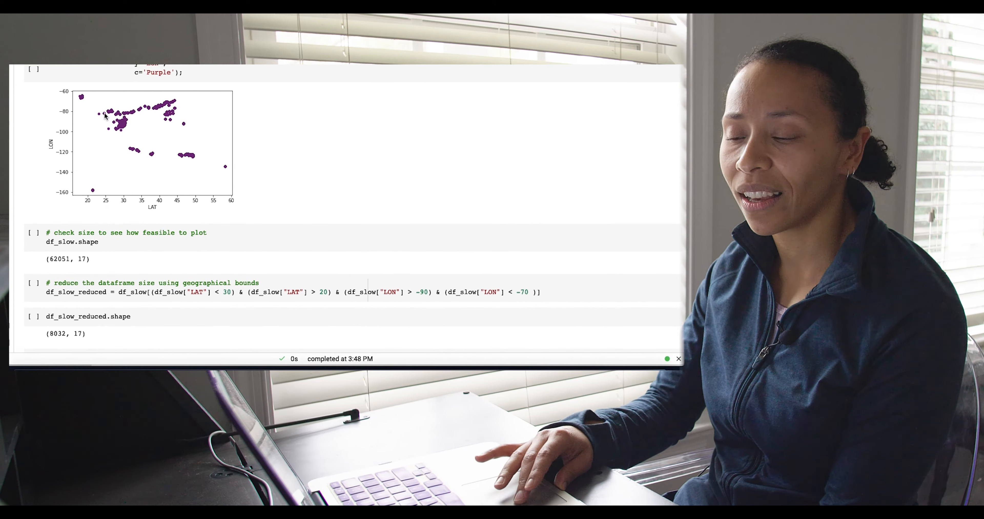
mouse_move(202, 207)
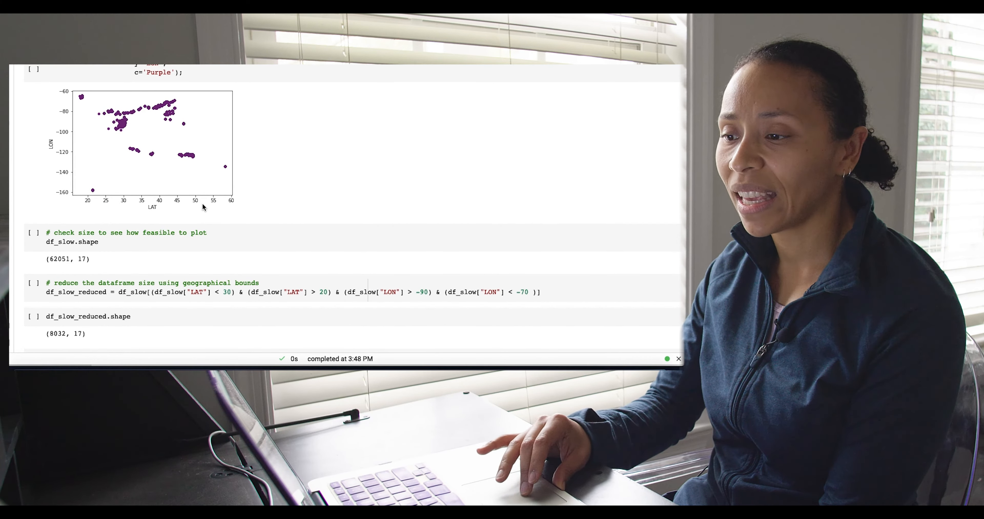
mouse_move(427, 317)
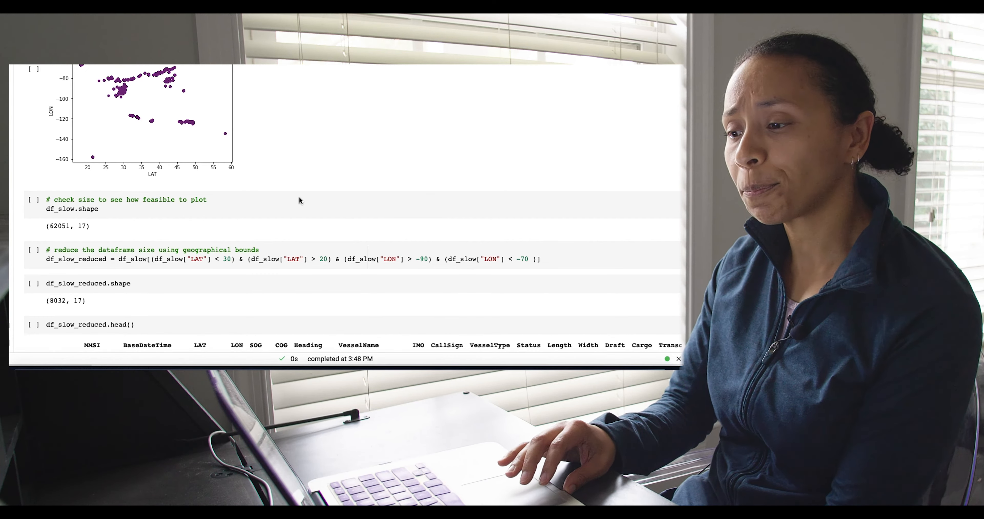
scroll("down", 3)
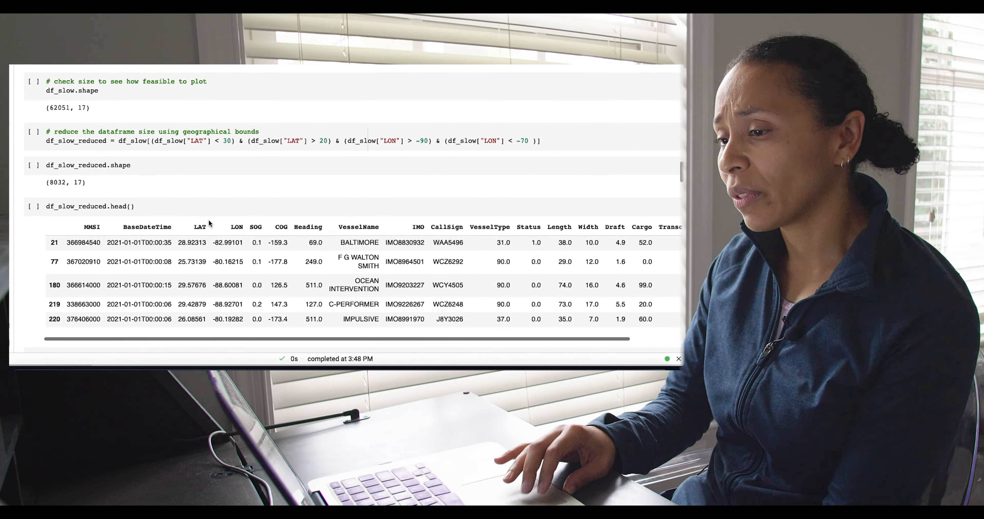
scroll("down", 3)
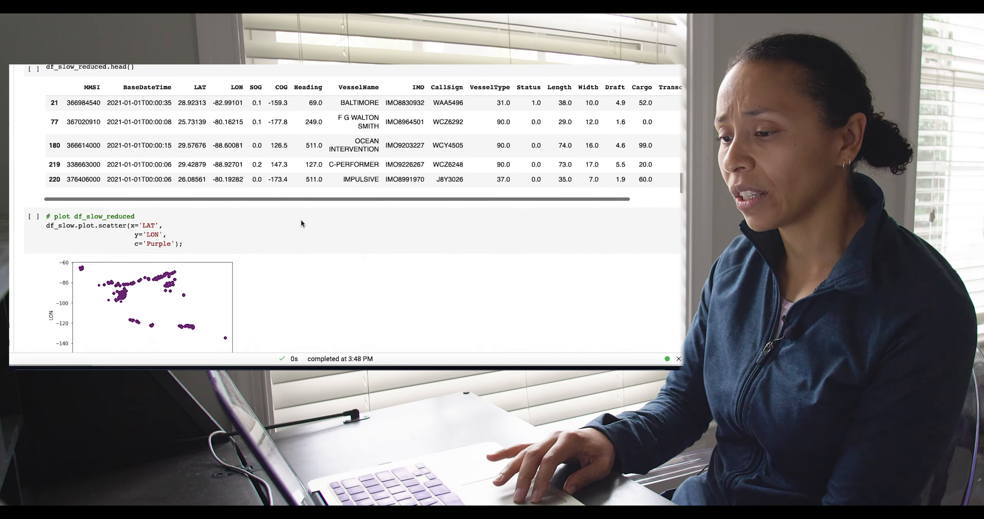
scroll("down", 3)
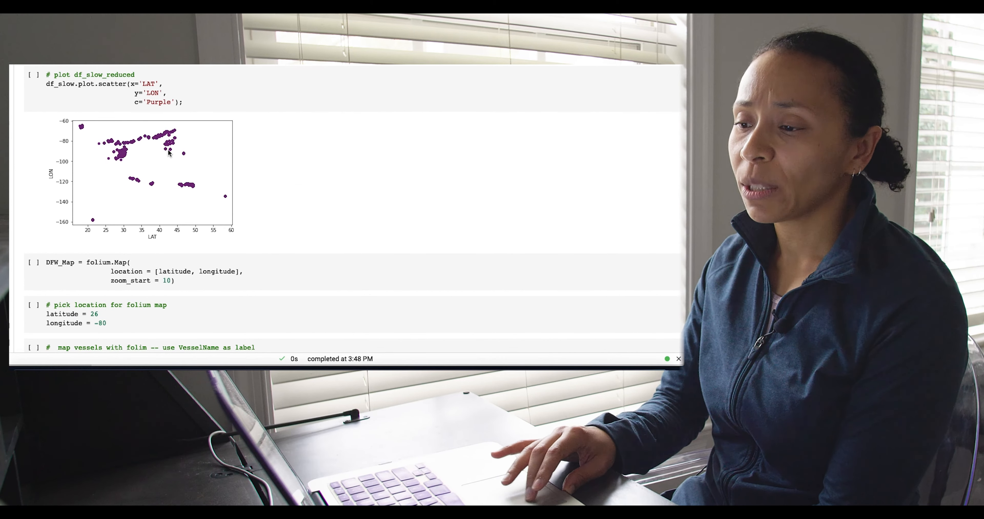
scroll("down", 3)
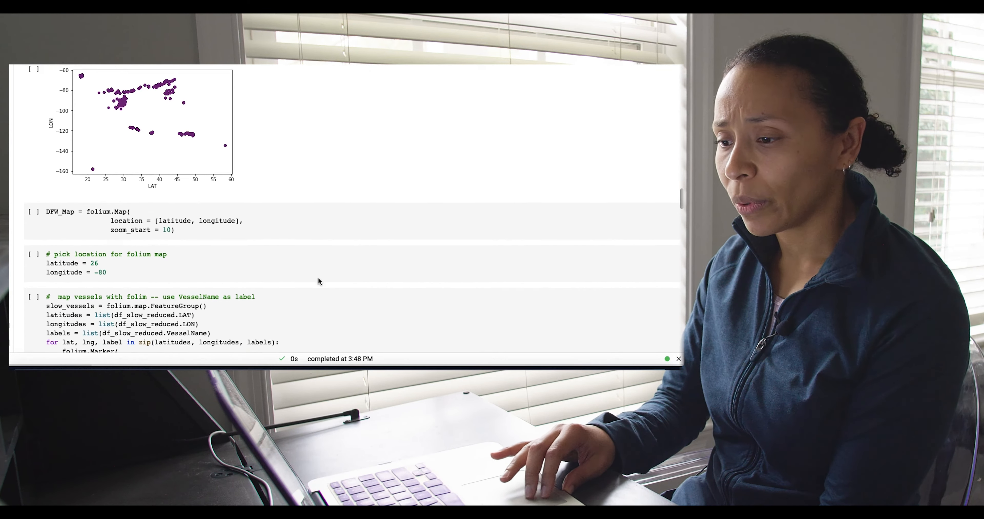
scroll("down", 3)
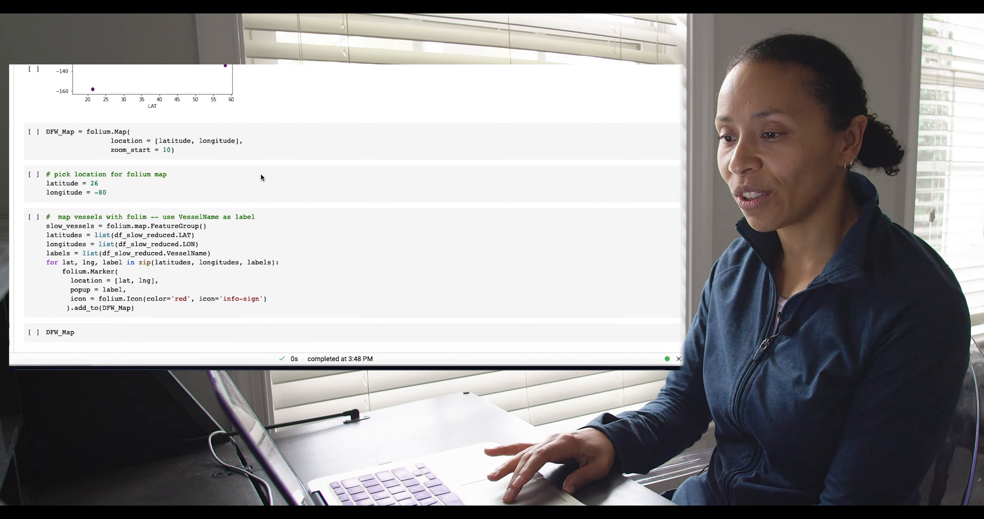
scroll("down", 3)
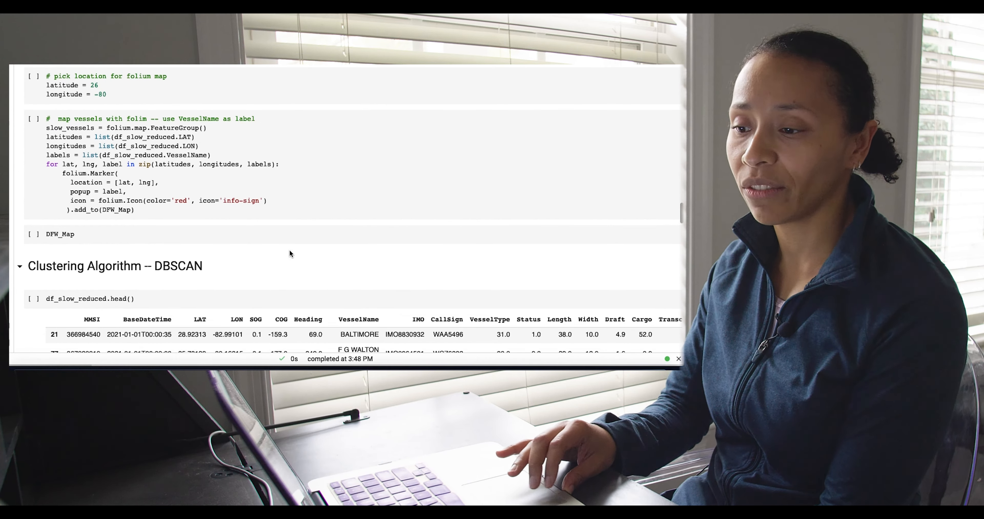
scroll("down", 3)
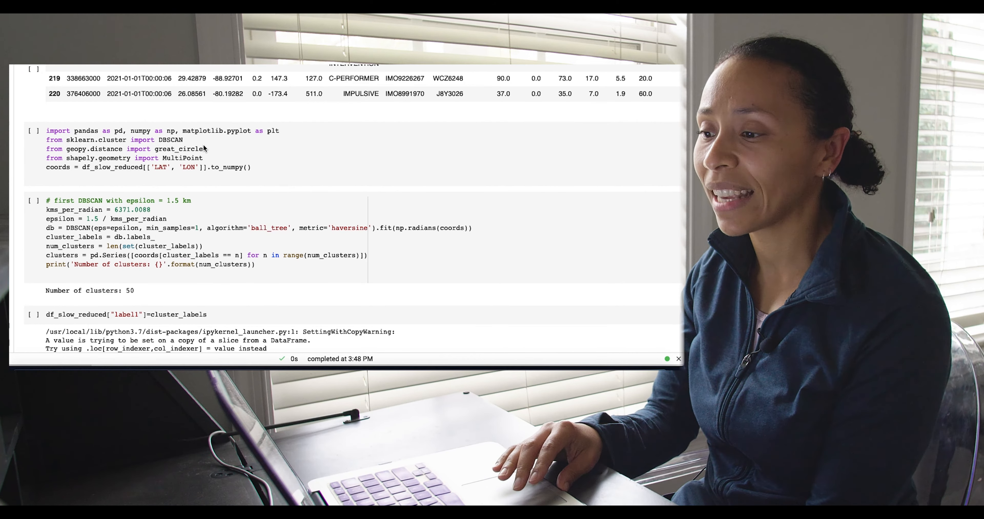
scroll("down", 3)
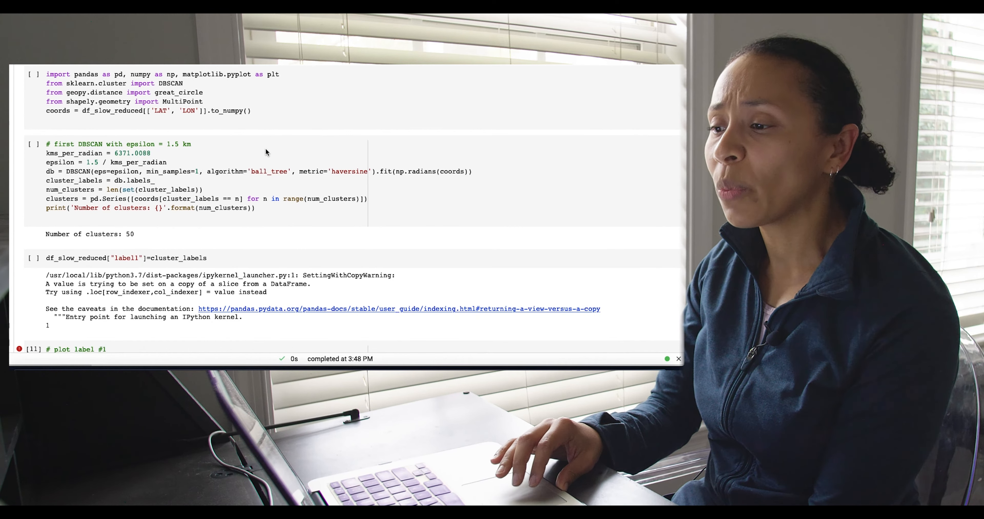
mouse_move(178, 162)
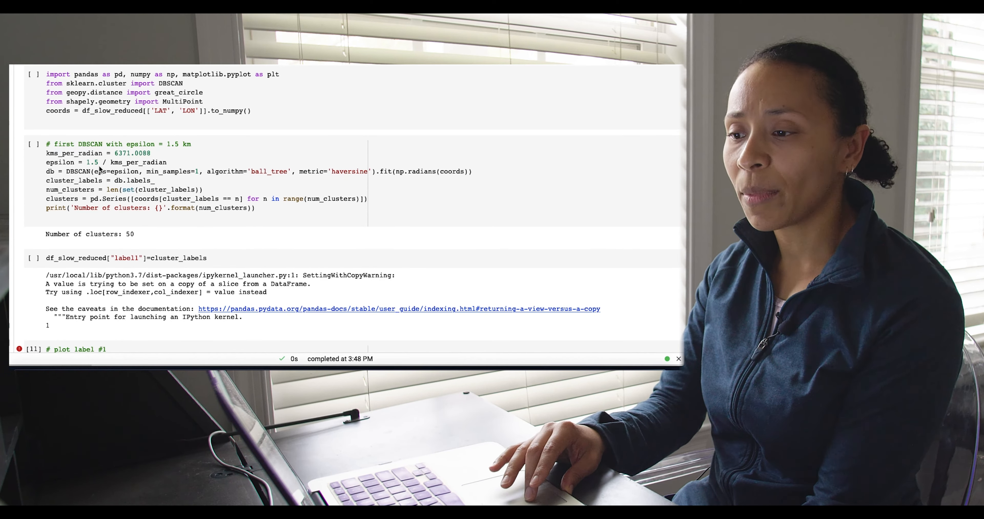
mouse_move(190, 157)
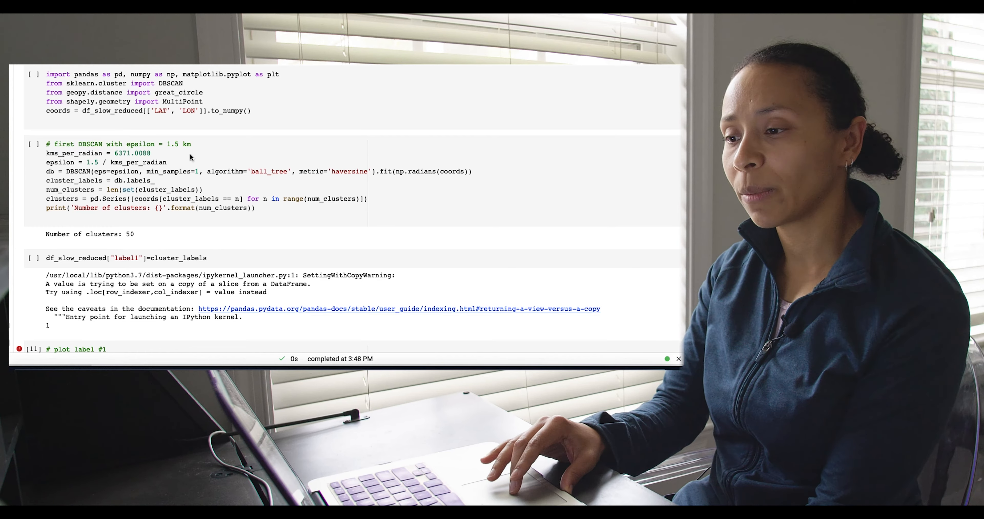
mouse_move(189, 163)
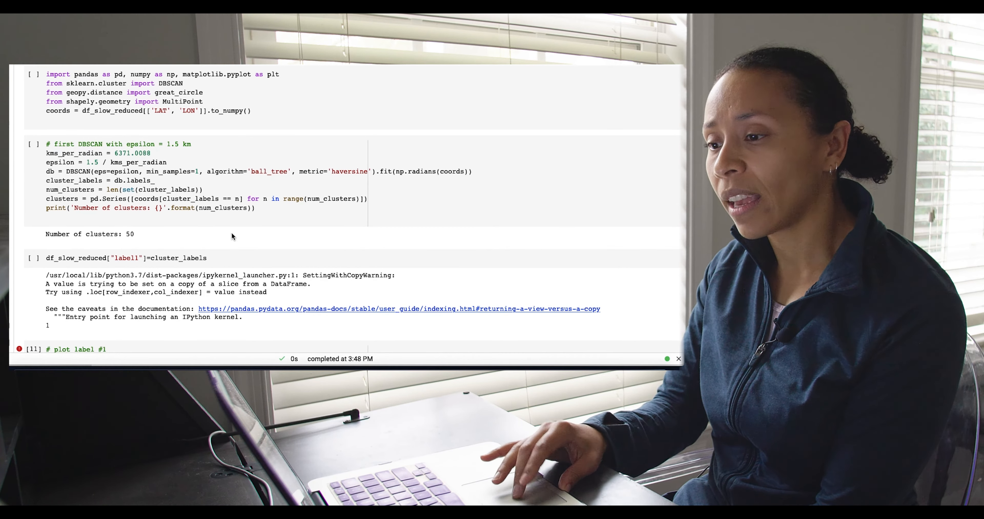
scroll("down", 3)
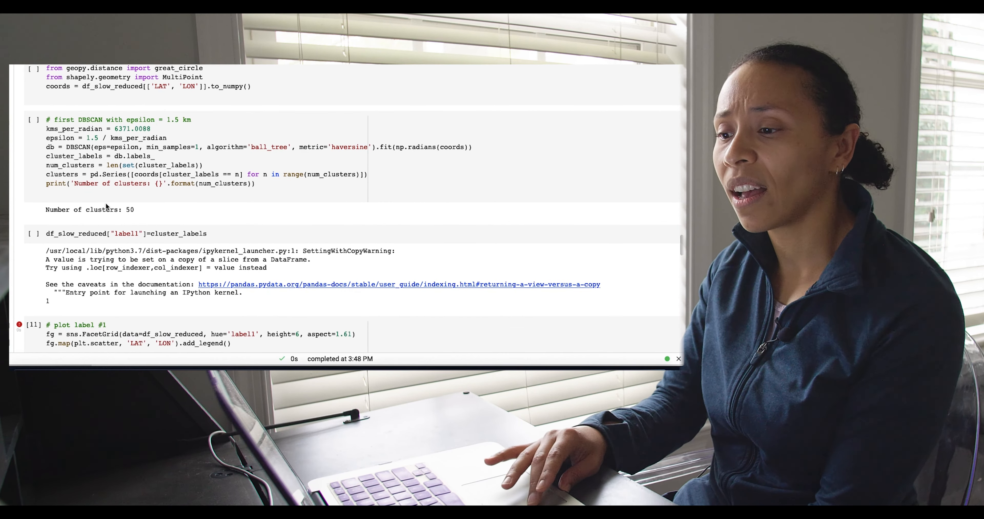
mouse_move(163, 180)
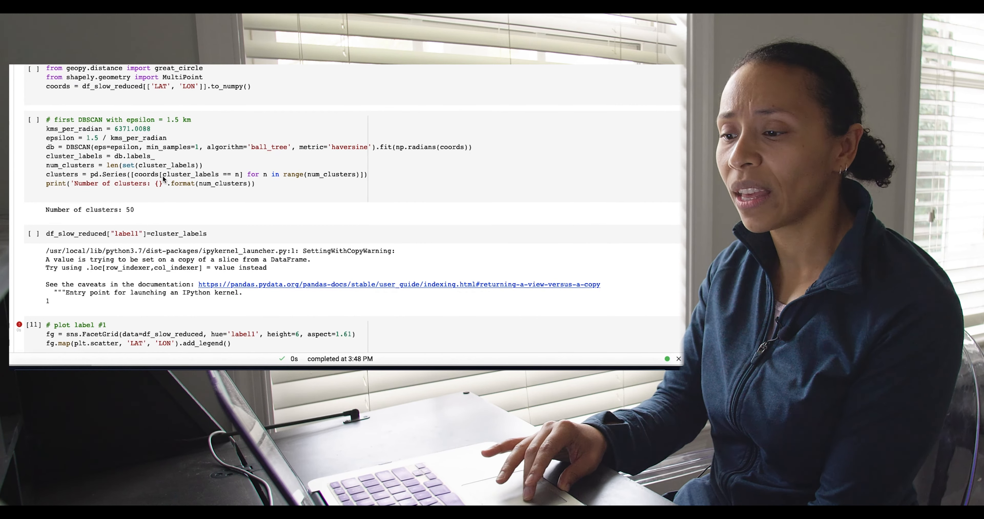
scroll("down", 3)
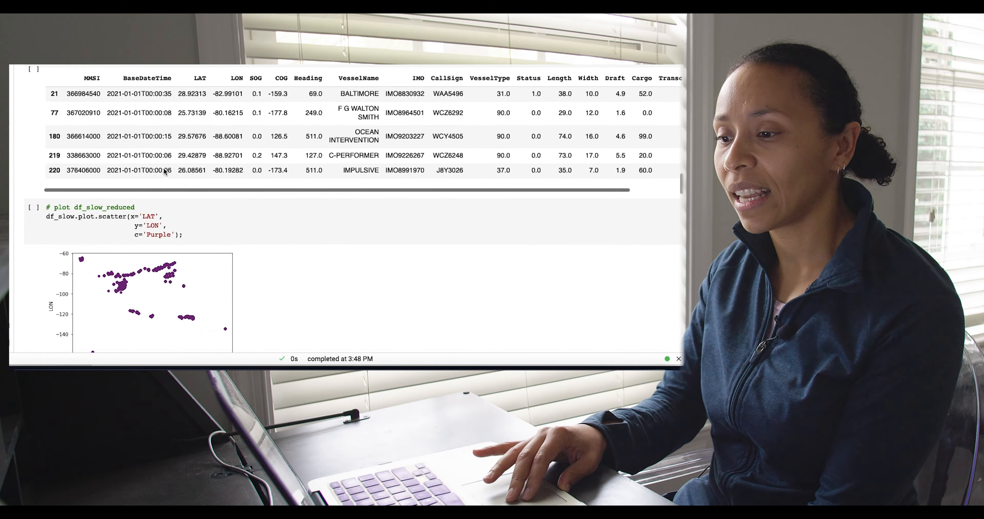
scroll("down", 3)
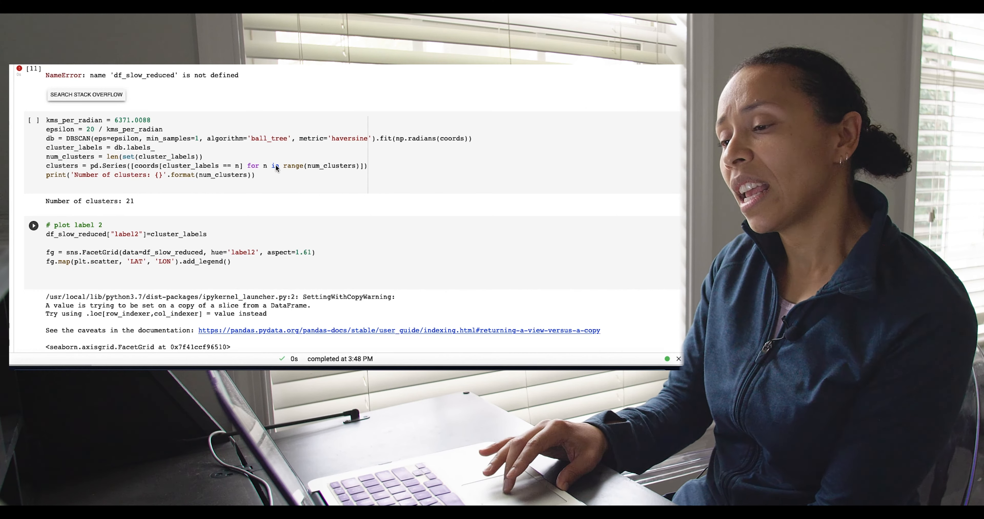
mouse_move(150, 220)
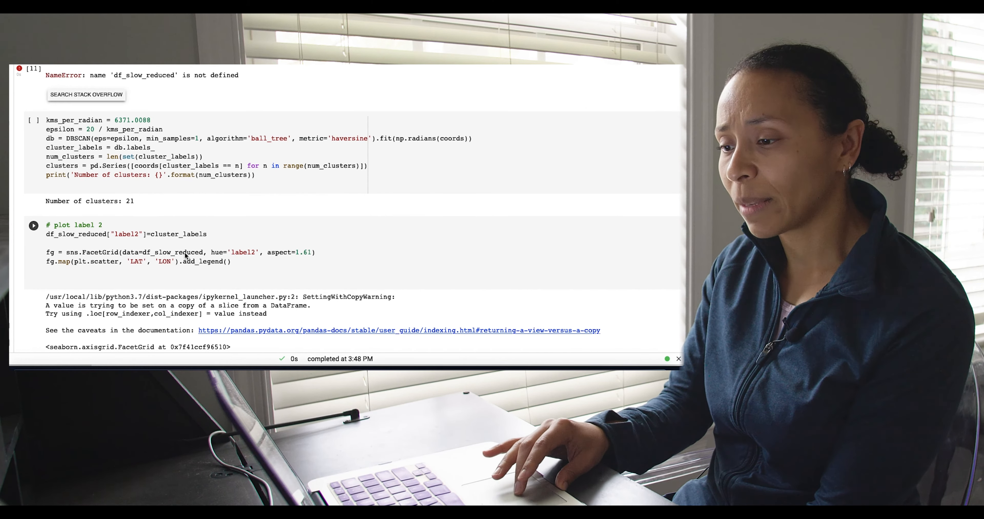
scroll("down", 3)
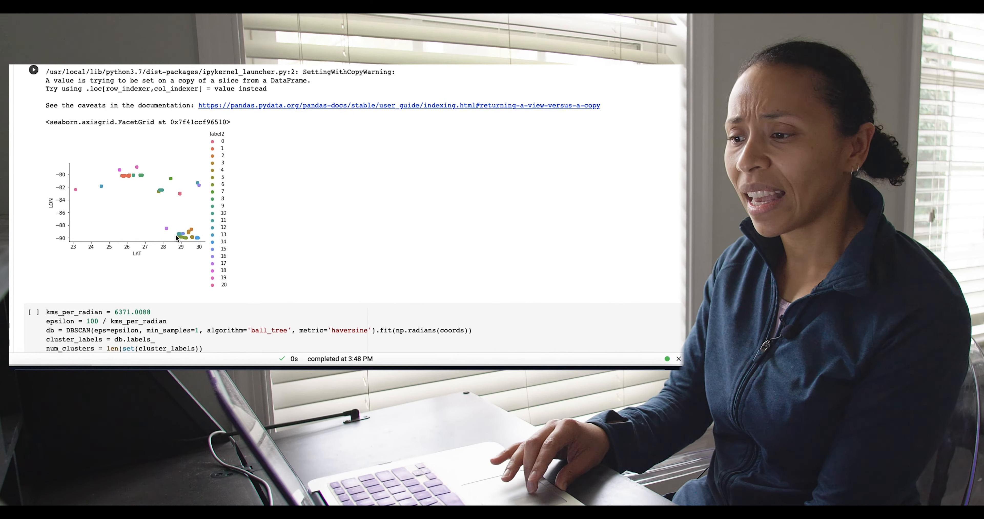
mouse_move(147, 206)
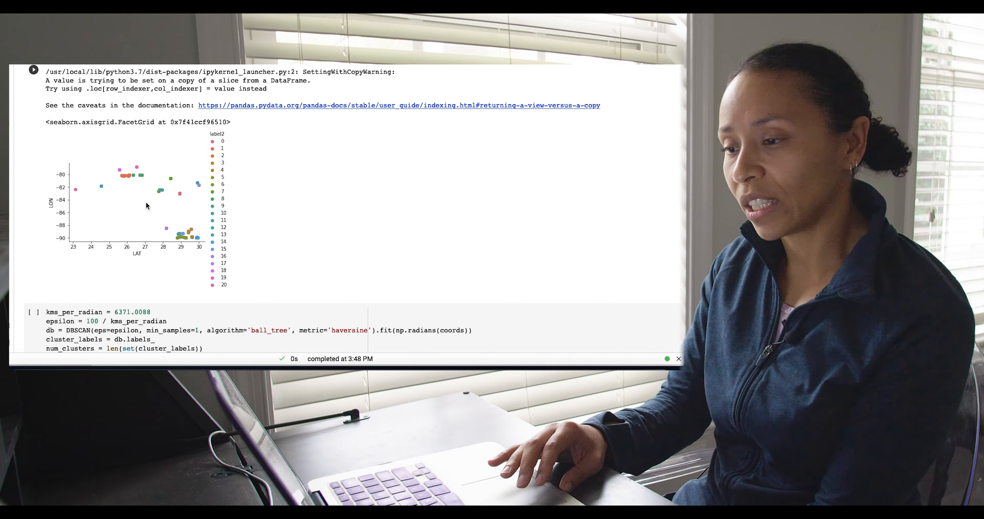
mouse_move(298, 262)
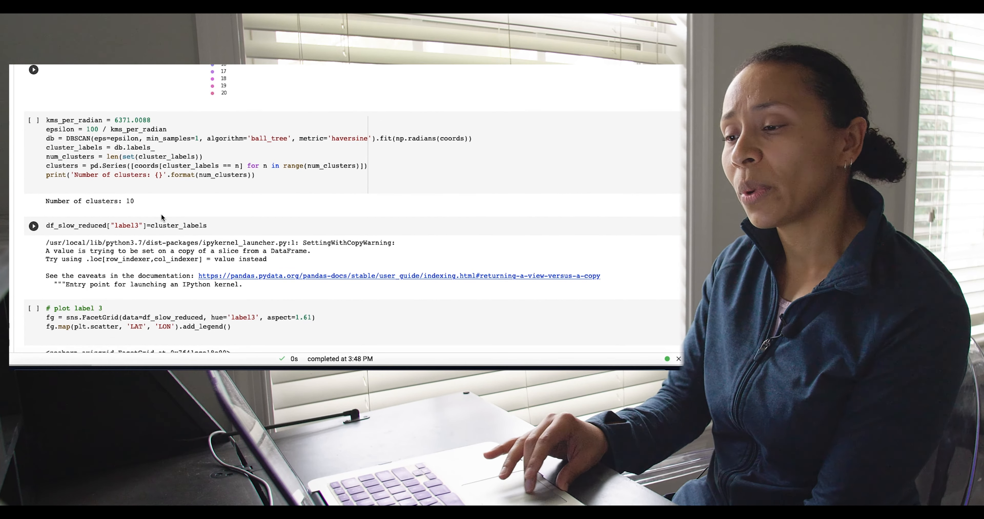
mouse_move(131, 208)
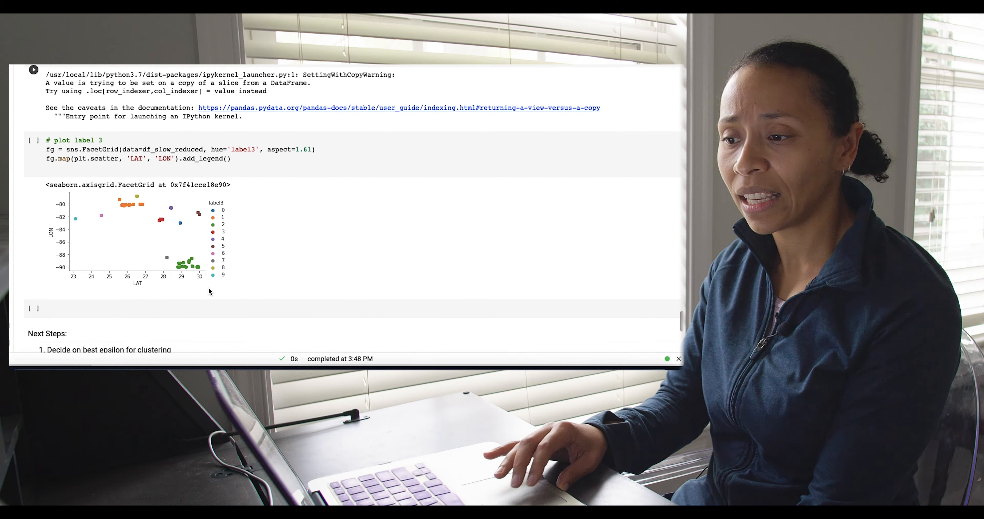
mouse_move(266, 283)
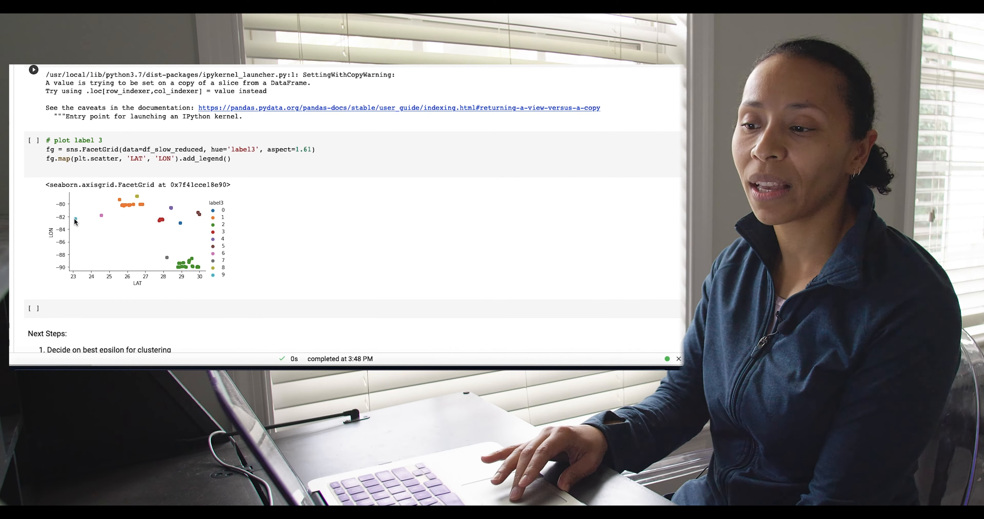
mouse_move(106, 213)
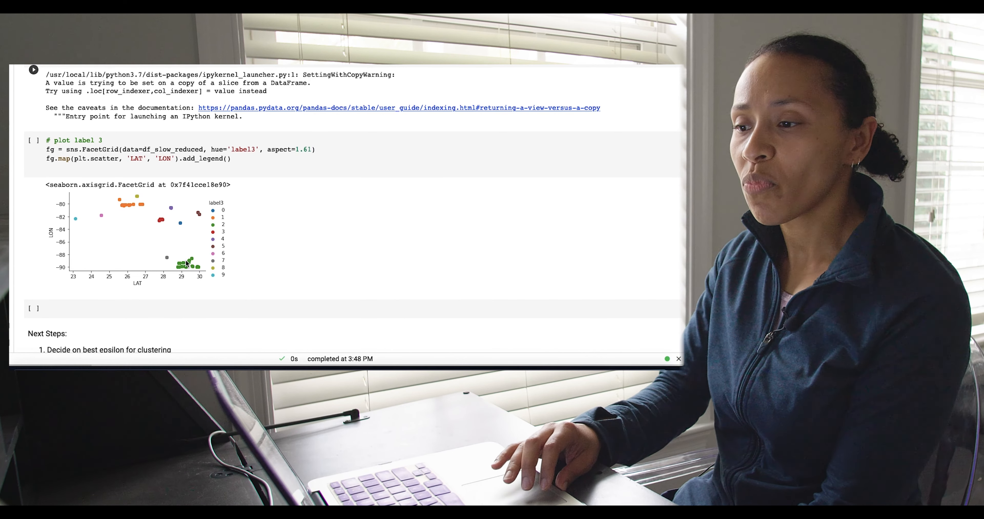
scroll("down", 3)
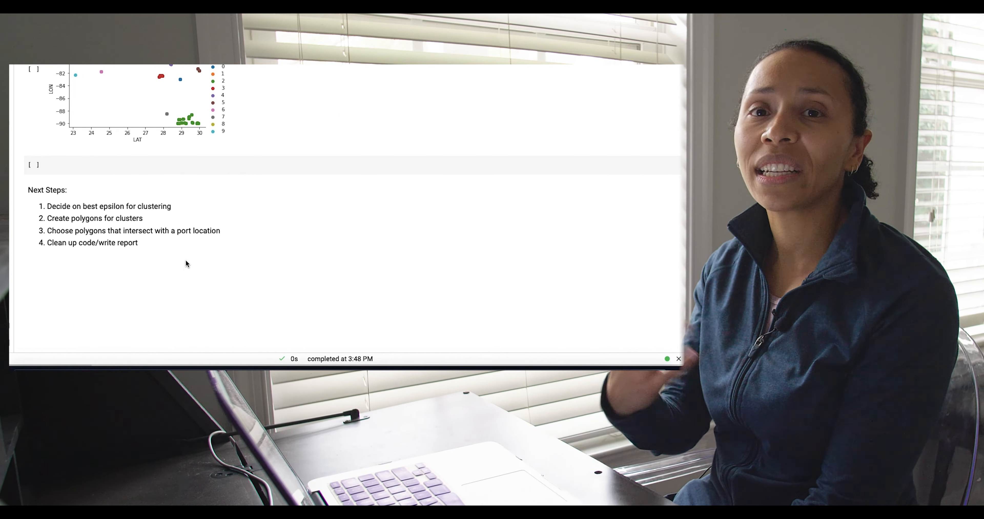